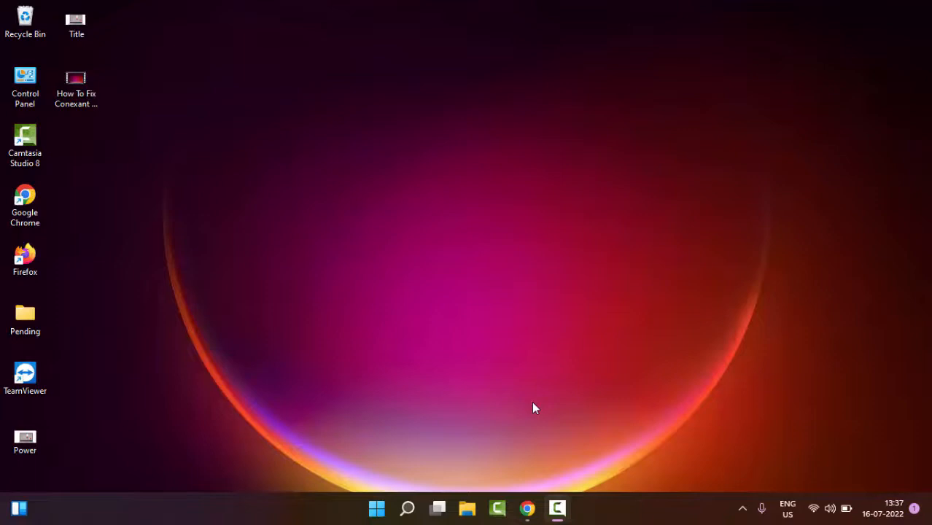
pyautogui.moveTo(467, 410)
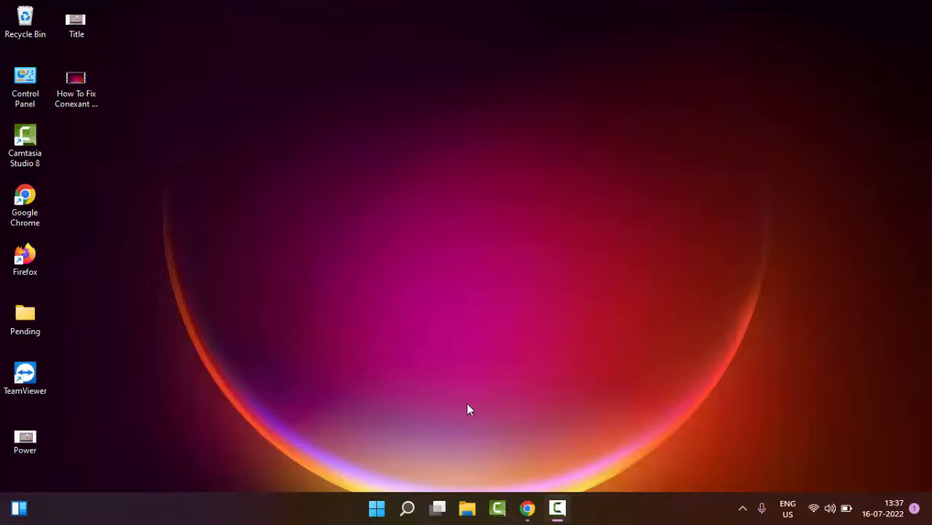
pyautogui.moveTo(421, 439)
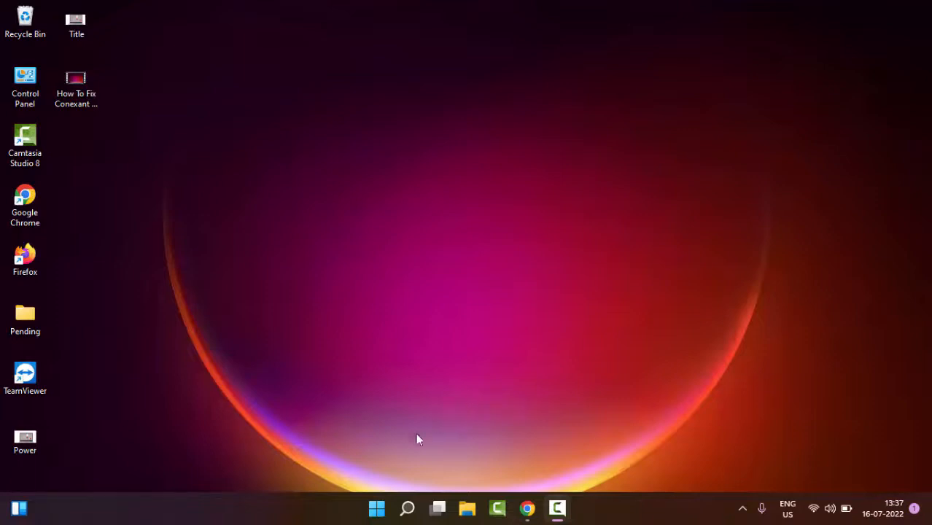
# - From the taskbar launch Task Manager and locate Windows Explorer in the process list
pyautogui.rightClick(376, 508)
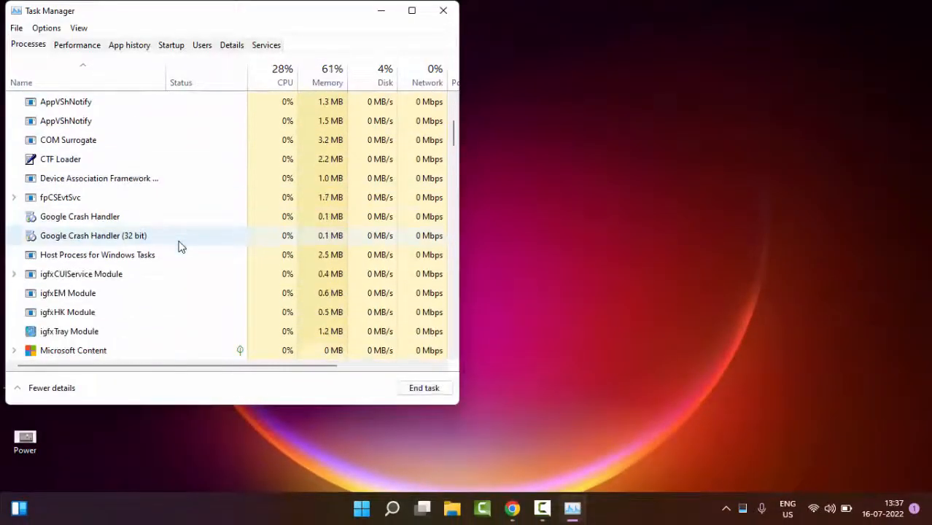
pyautogui.scroll(3)
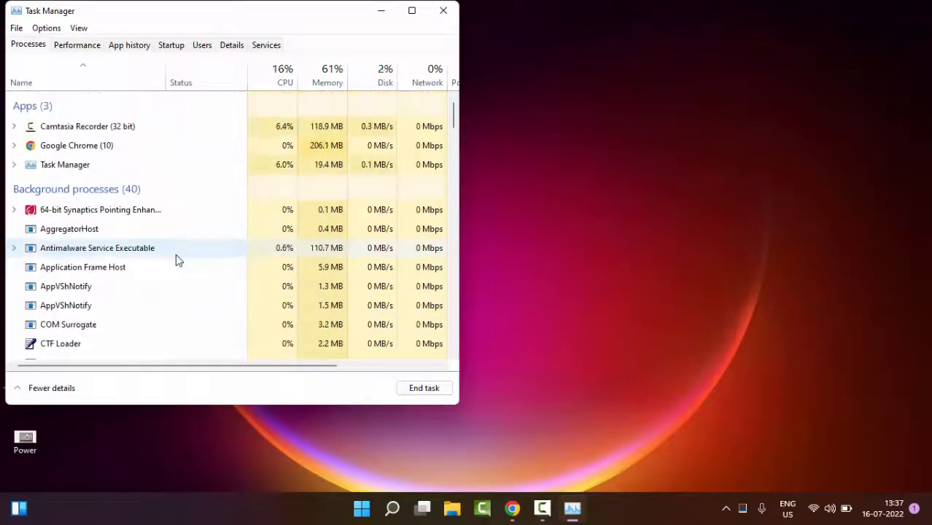
pyautogui.scroll(-3)
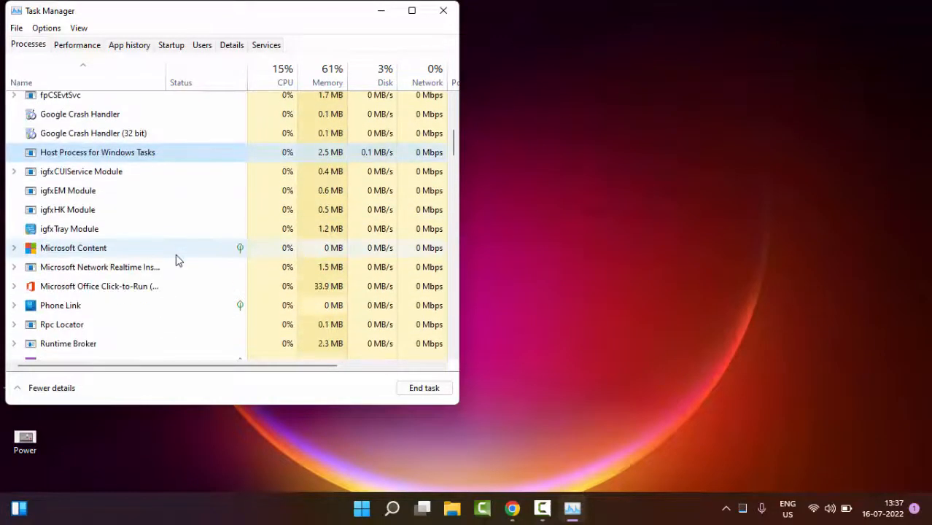
pyautogui.scroll(-3)
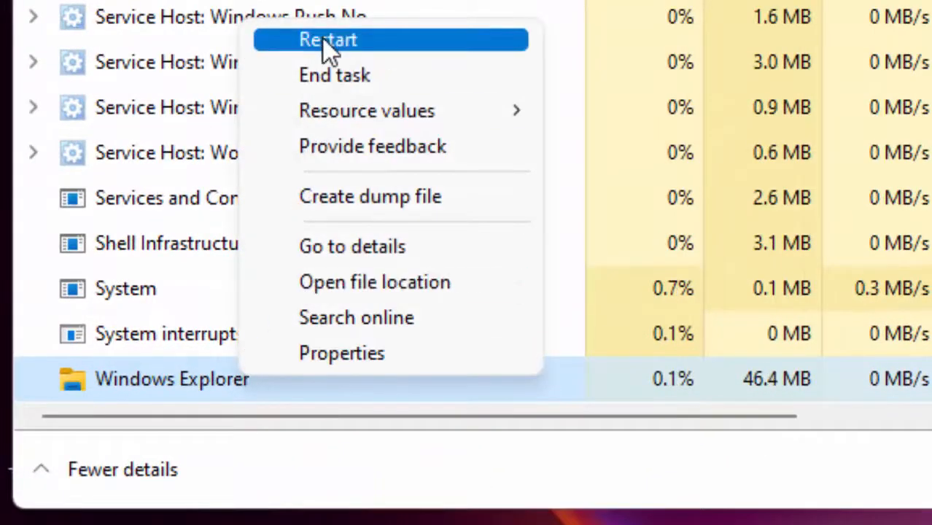
# - Restart the Windows Explorer process and close Task Manager to return to the desktop
pyautogui.click(327, 39)
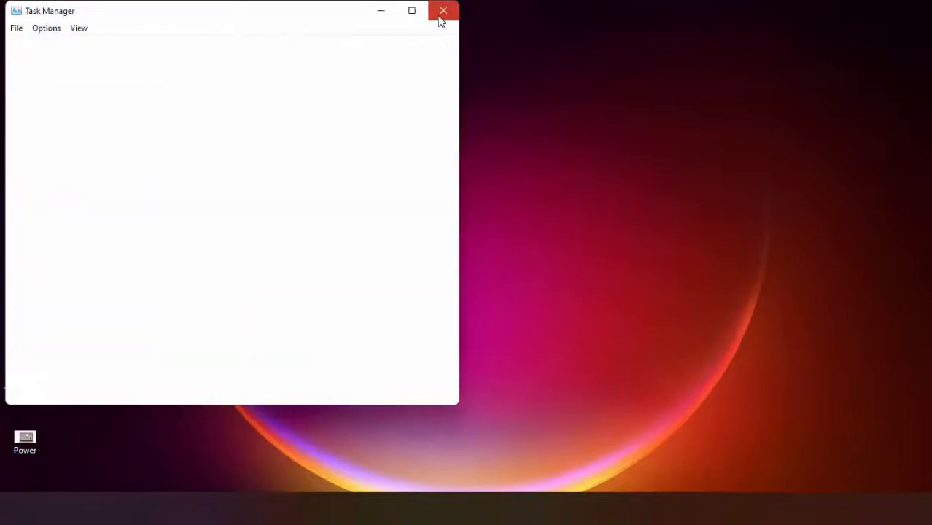
pyautogui.click(443, 10)
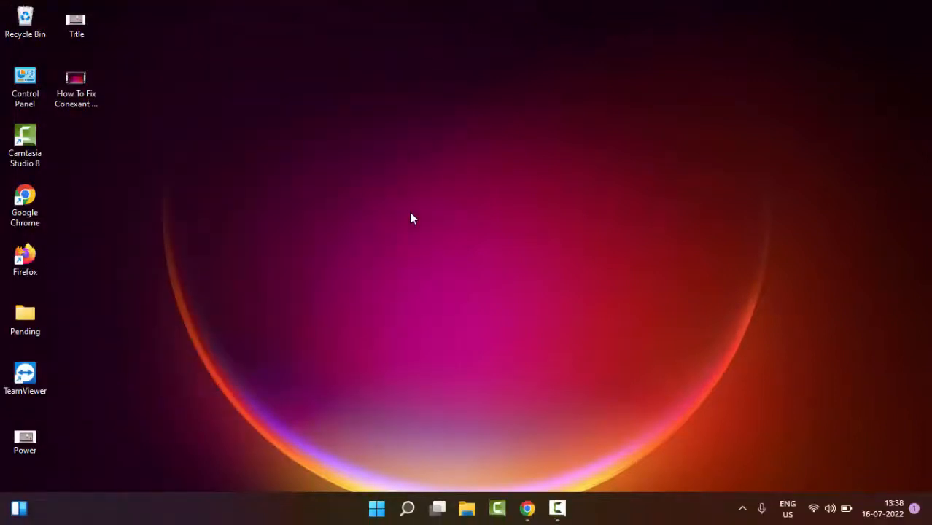
pyautogui.moveTo(420, 337)
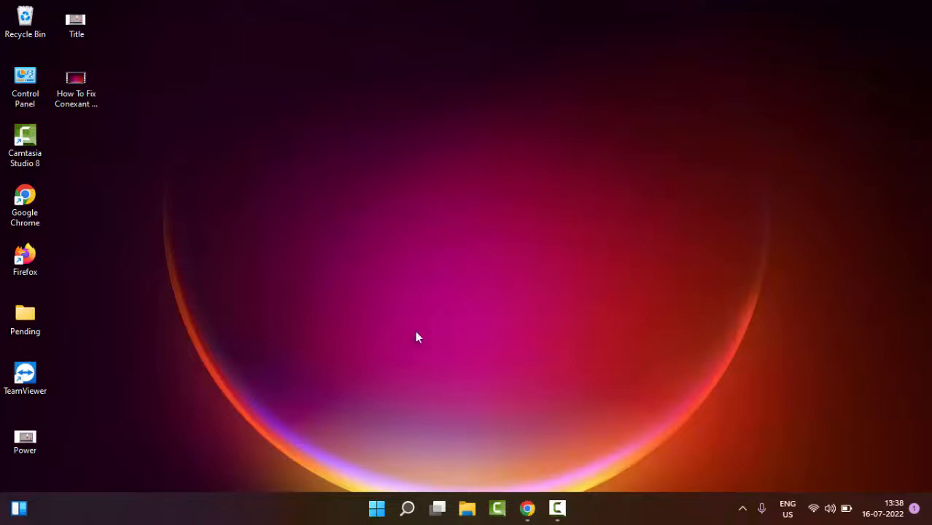
# - Search 'services' from Start and launch the Services app
pyautogui.click(376, 508)
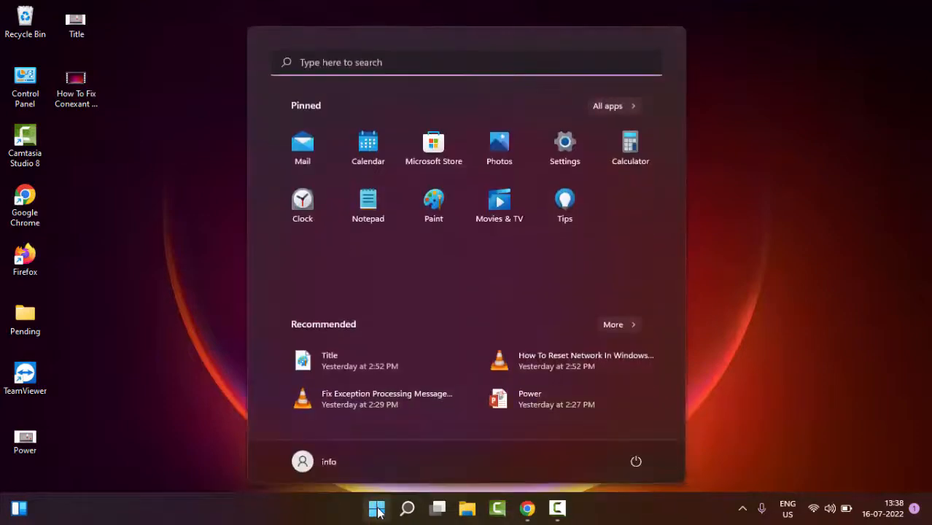
pyautogui.write('services')
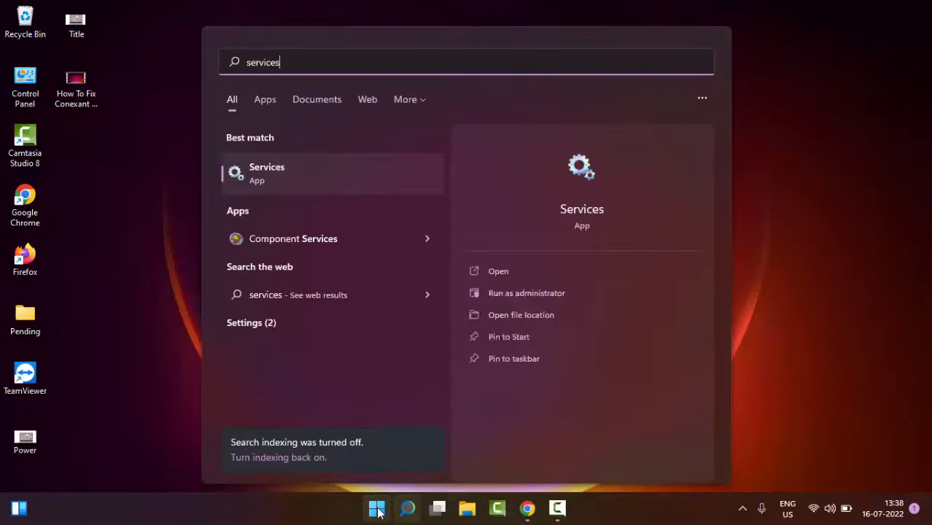
pyautogui.moveTo(295, 187)
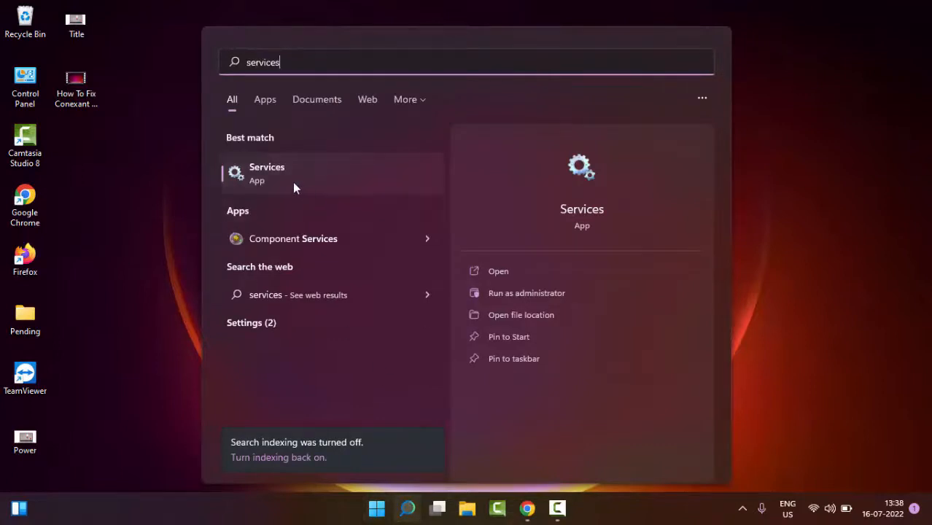
pyautogui.click(499, 270)
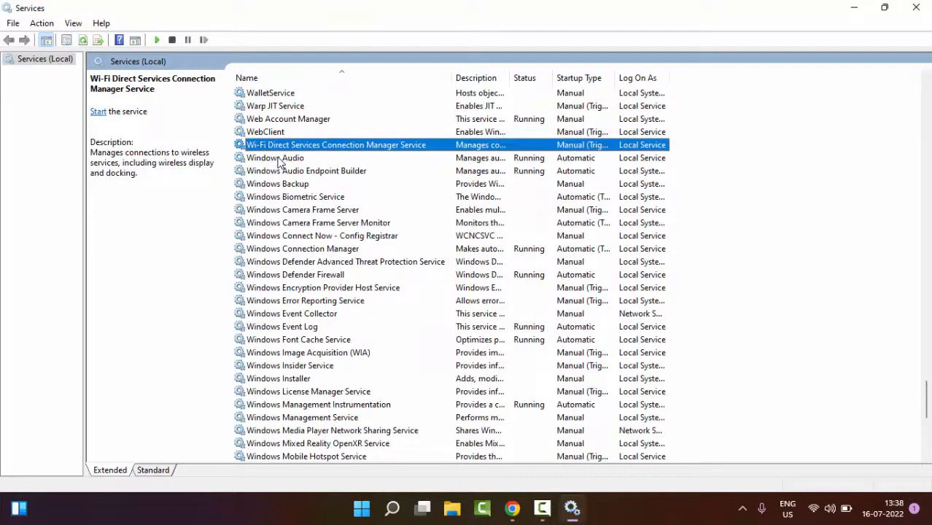
# - Set Windows Audio's startup type to Automatic and restart the service
pyautogui.click(274, 157)
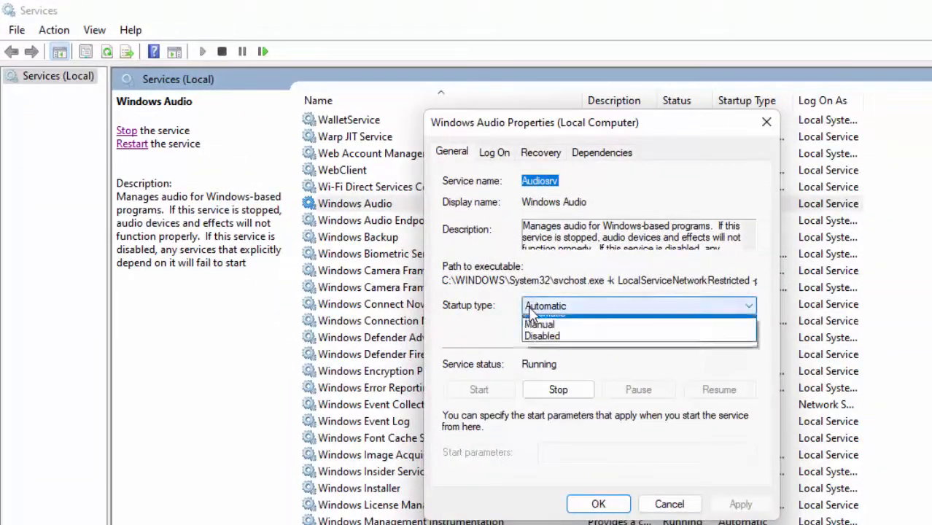
pyautogui.click(545, 315)
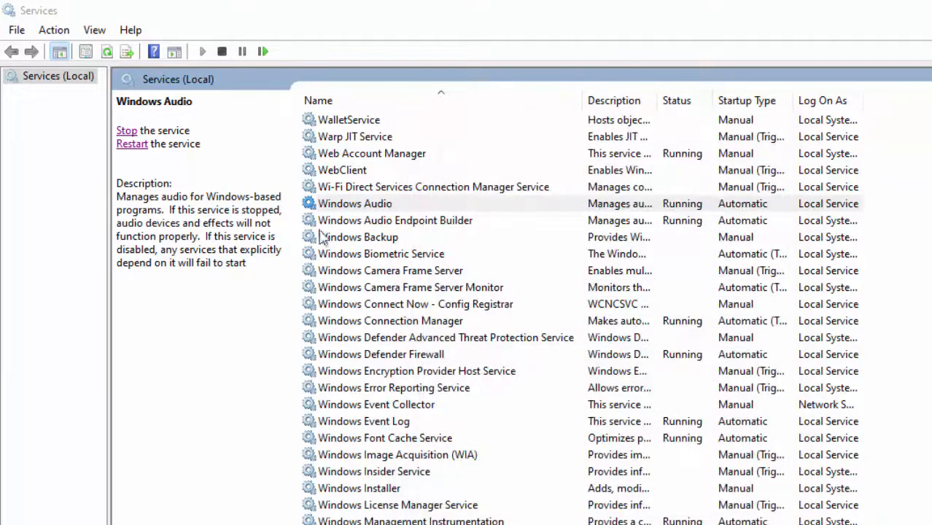
pyautogui.click(356, 204)
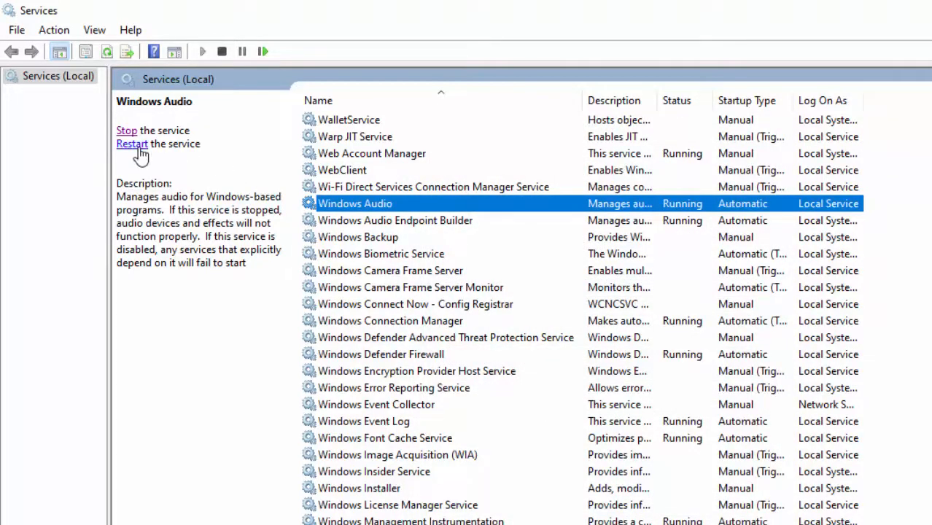